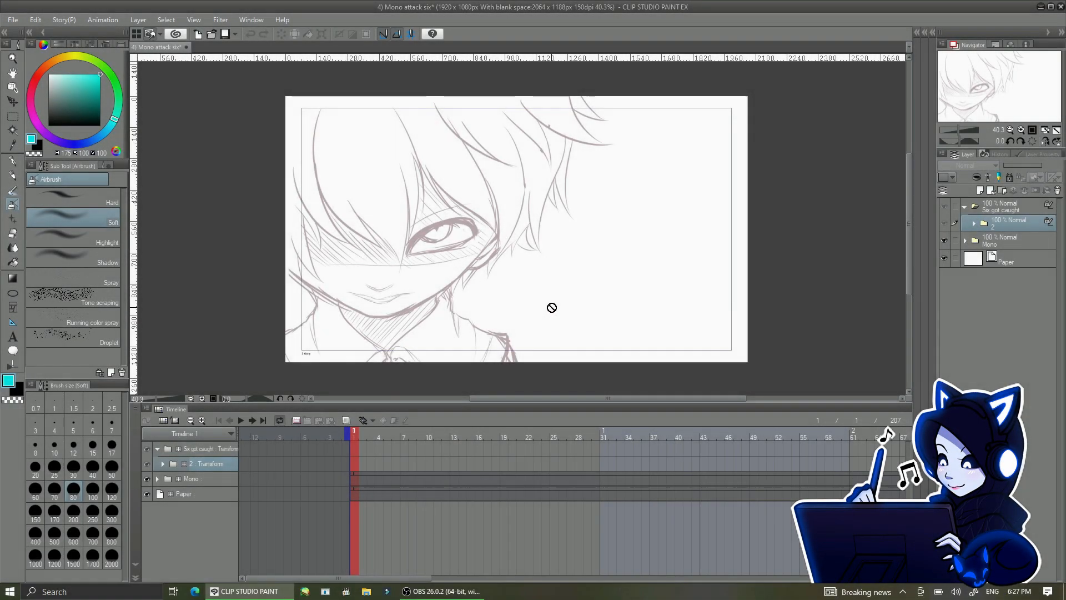
Ink clean black outlines over three of the sketched fingers with Continuous curve.
{"action": "left_click", "coordinate": [163, 464]}
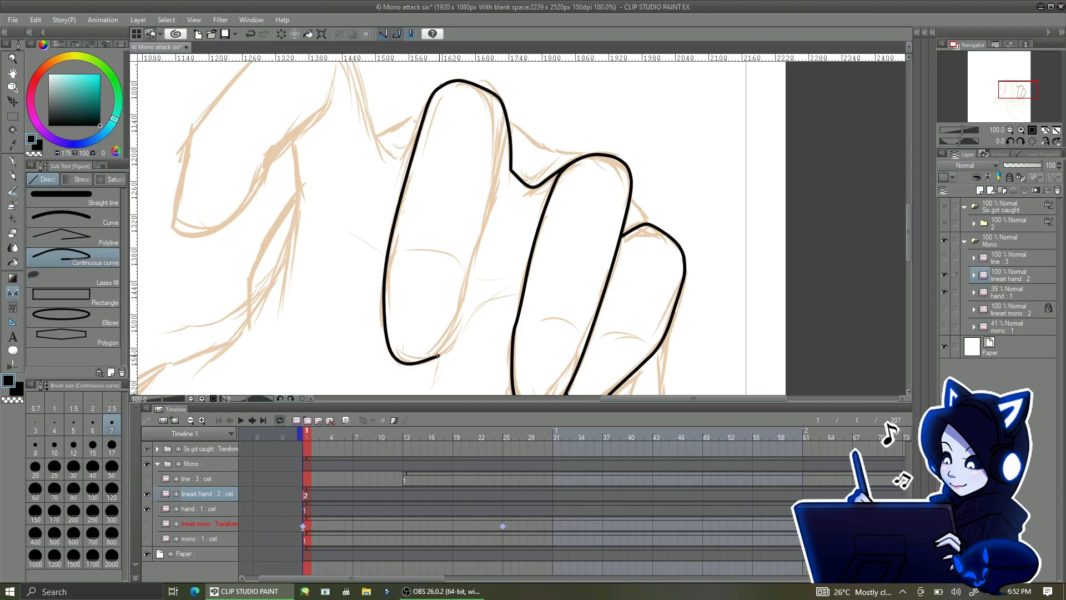
Ink the palm and sleeve cuff, then add a blank layer above the face lineart.
{"action": "left_click", "coordinate": [12, 248]}
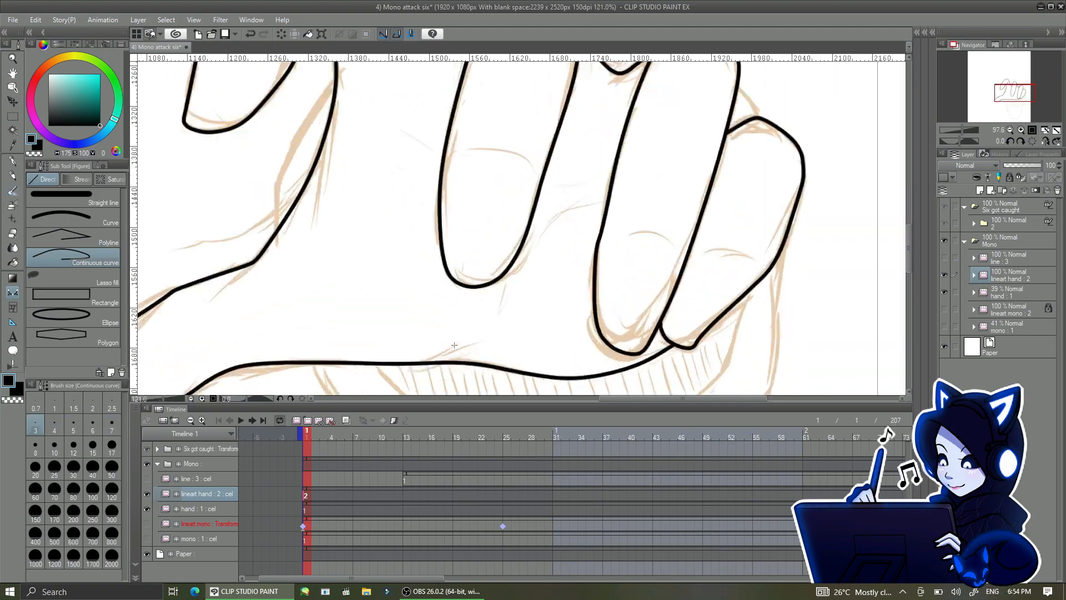
{"action": "scroll", "scroll_direction": "up", "scroll_amount": 3}
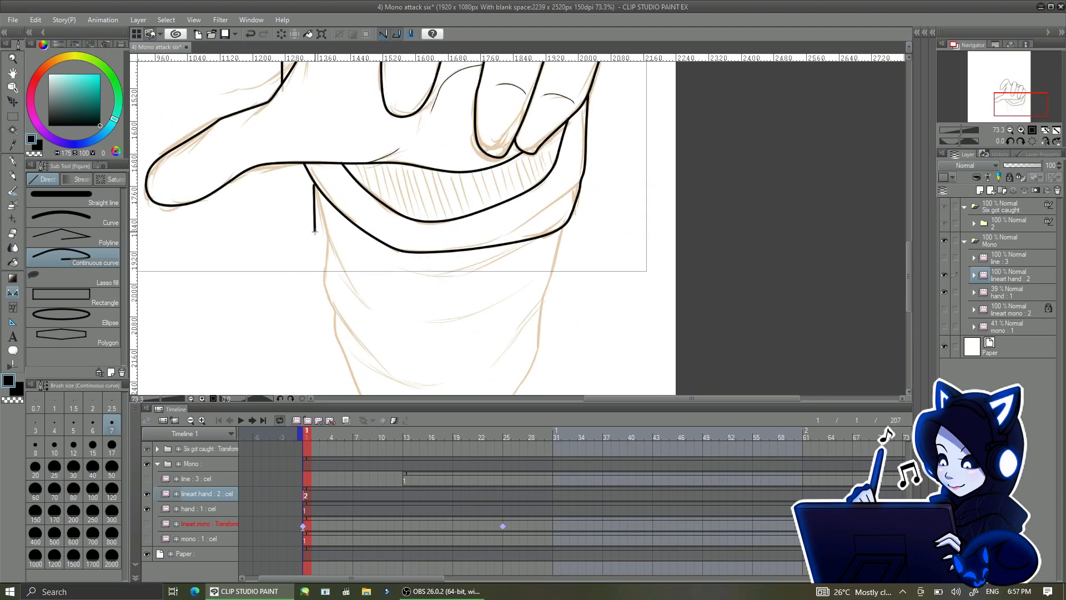
{"action": "scroll", "scroll_direction": "down", "scroll_amount": 3}
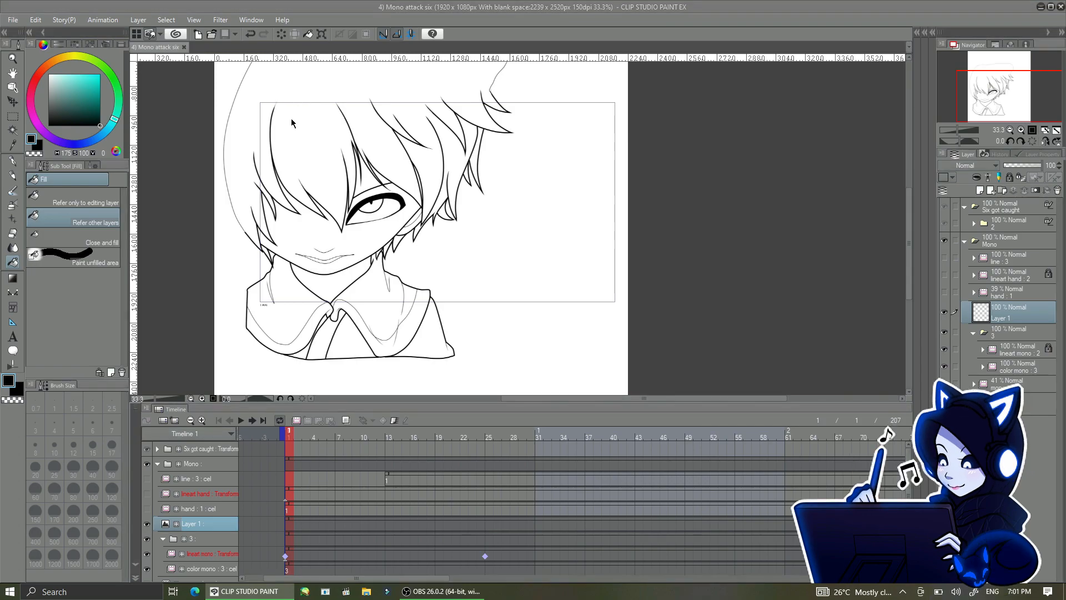
Copy the swatch layer from Six looks back into Mono attack six and fill the coat olive green.
{"action": "left_click", "coordinate": [211, 47]}
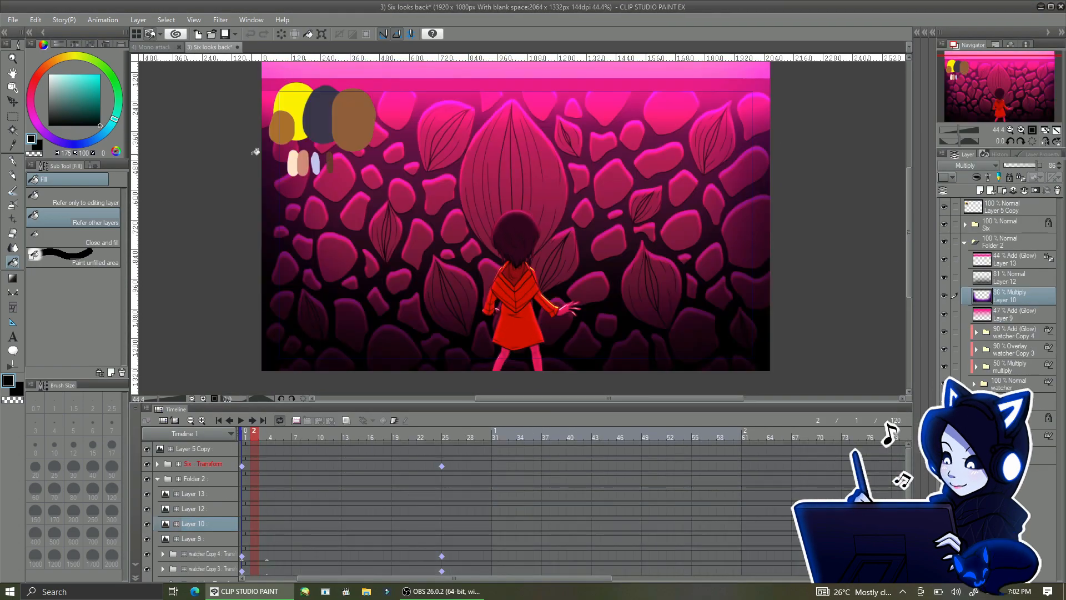
{"action": "left_click", "coordinate": [161, 47]}
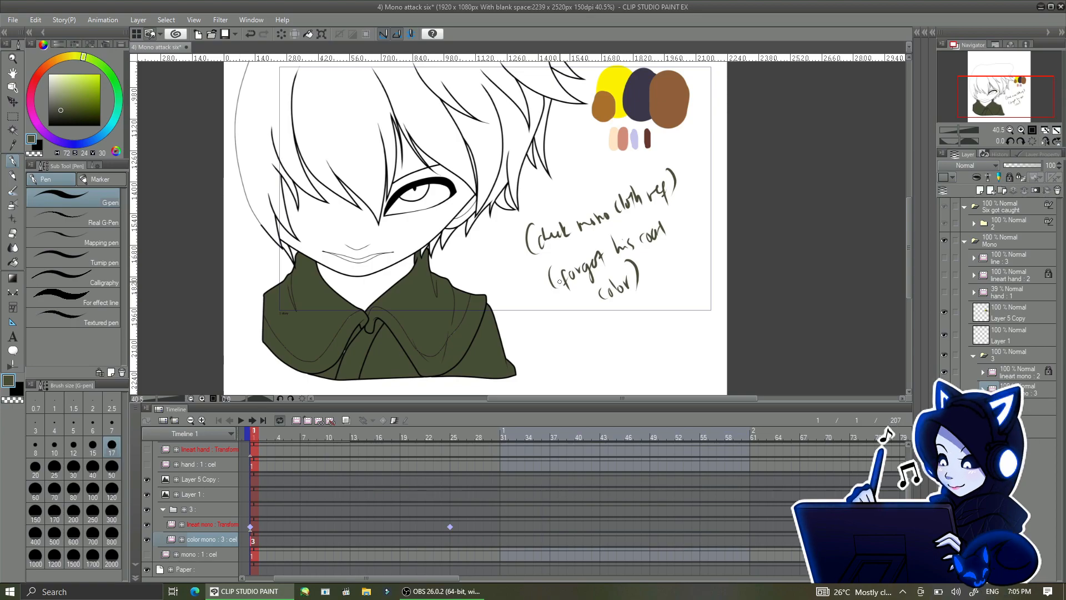
Paint two olive swatches, erase the notes, and add a foreshadow layer in folder 3.
{"action": "scroll", "scroll_direction": "down", "scroll_amount": 3}
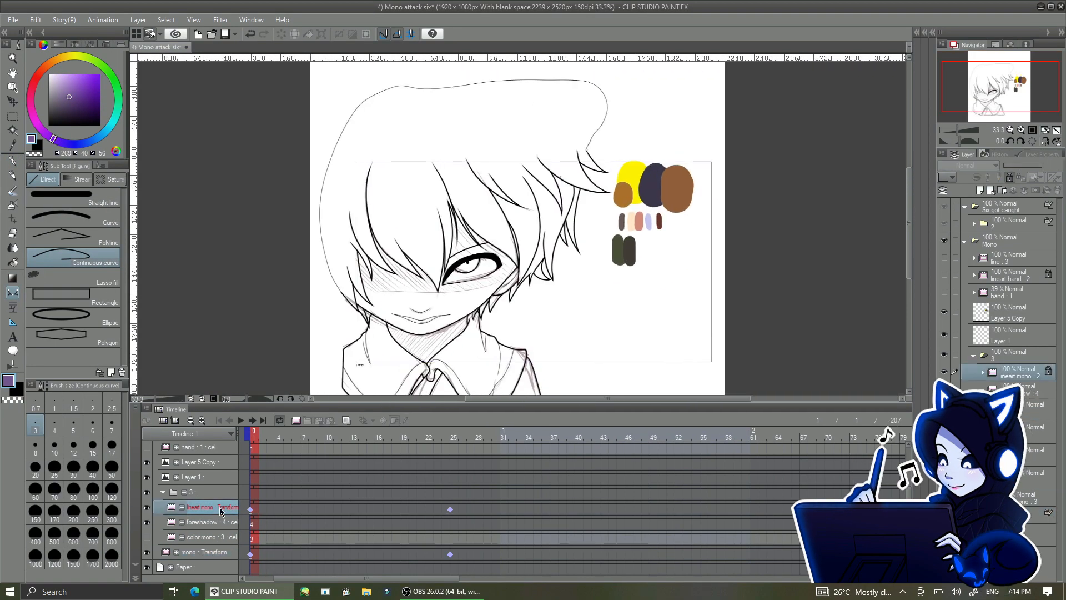
Fill the dark hair and pink hand, then paint magenta shading on a 40% Multiply folder copy.
{"action": "left_click", "coordinate": [200, 536]}
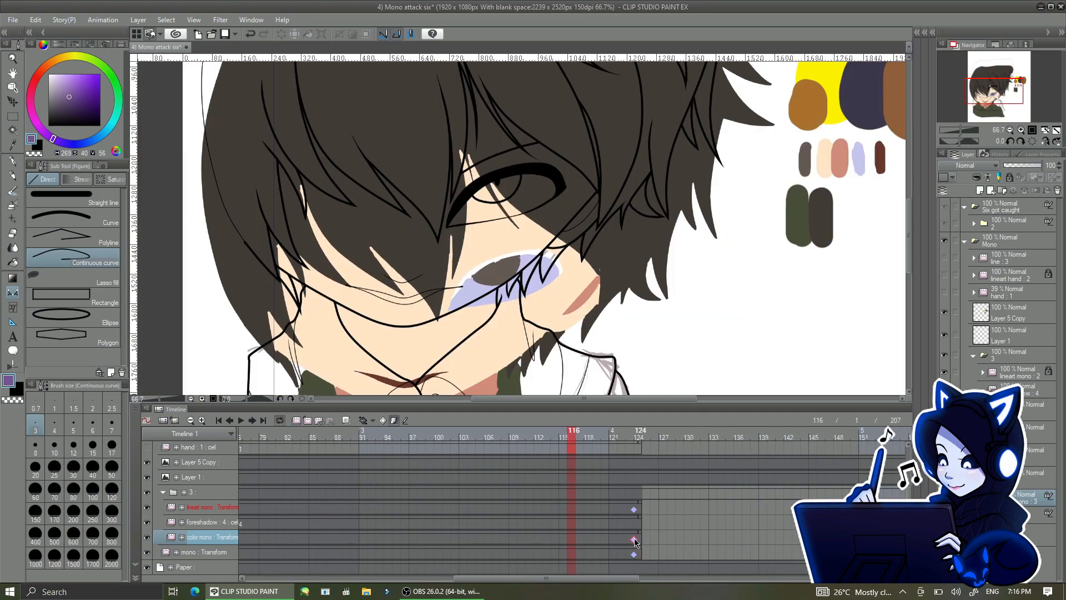
{"action": "left_click", "coordinate": [638, 438]}
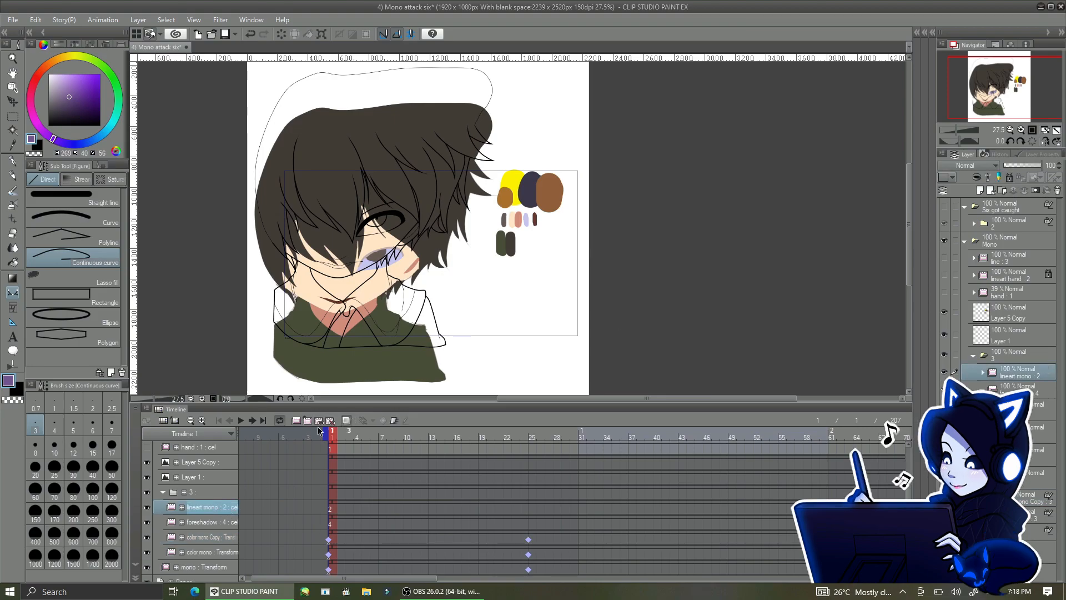
{"action": "left_click", "coordinate": [199, 537]}
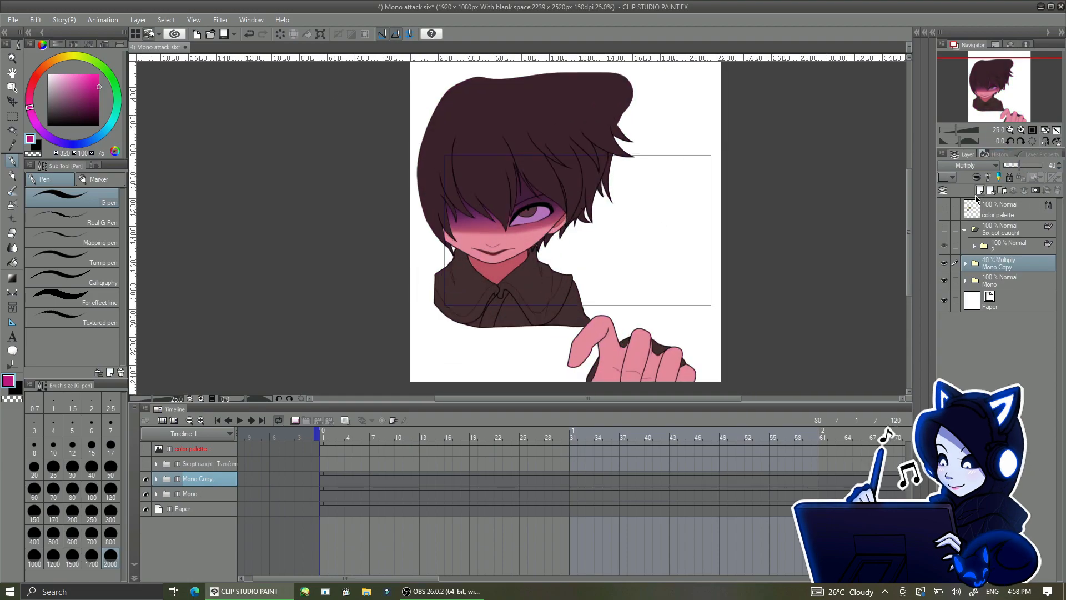
Check Six looks back, add a pink Add (Glow) rim light and raise Multiply to 70%.
{"action": "left_click", "coordinate": [204, 47]}
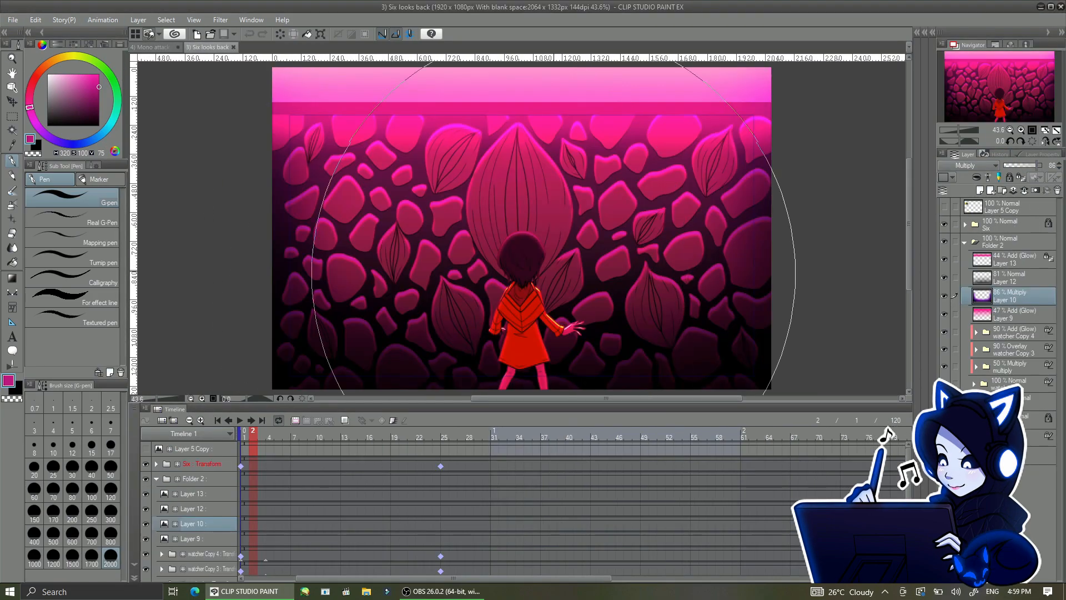
{"action": "left_click", "coordinate": [157, 47]}
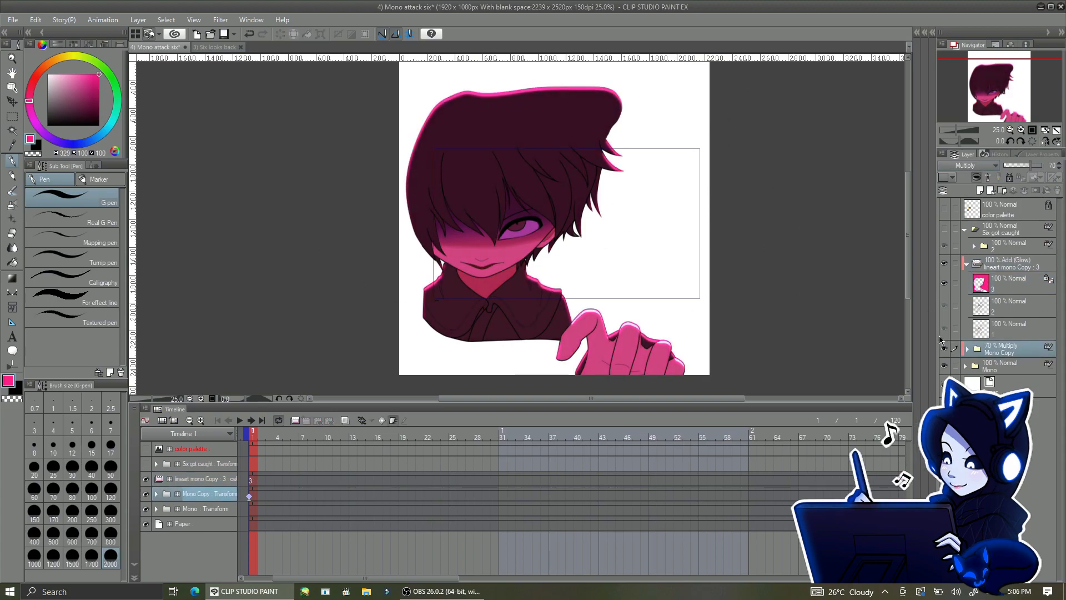
On frame 2, paint the magenta glow rim and name the layer 'body lighting'.
{"action": "left_click", "coordinate": [194, 478]}
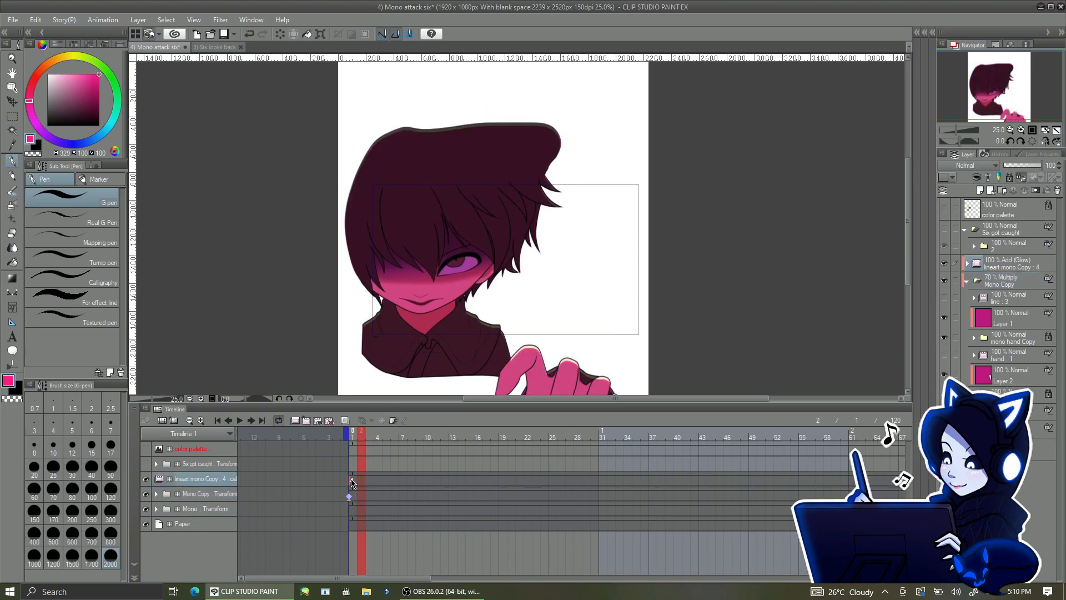
{"action": "left_click", "coordinate": [198, 478]}
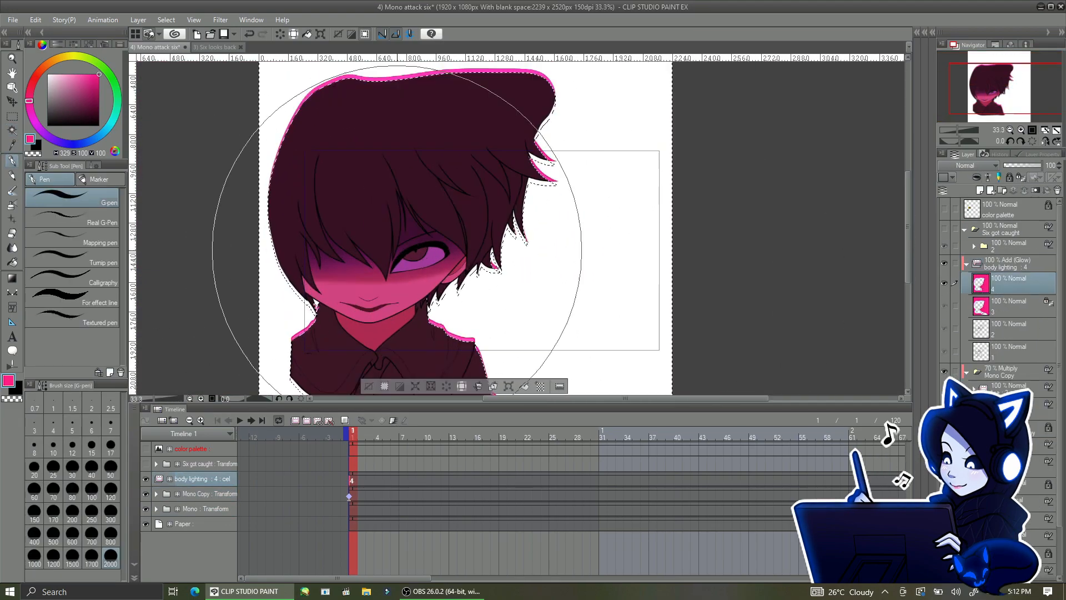
Trace bold G-pen lineart over the Six got caught sketch's hair, nose and open mouth.
{"action": "scroll", "scroll_direction": "down", "scroll_amount": 3}
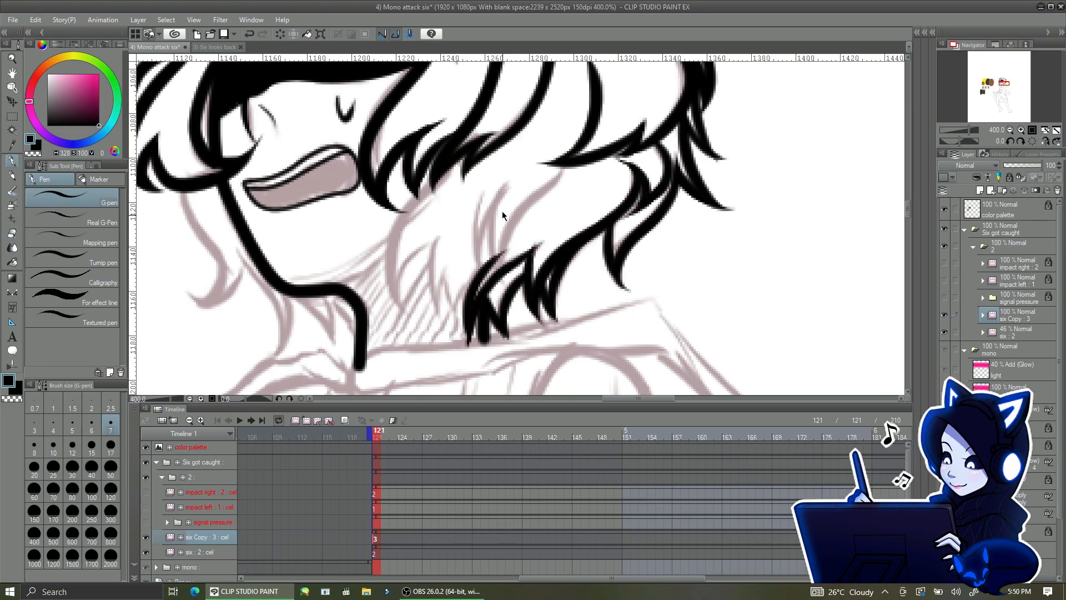
{"action": "scroll", "scroll_direction": "down", "scroll_amount": 3}
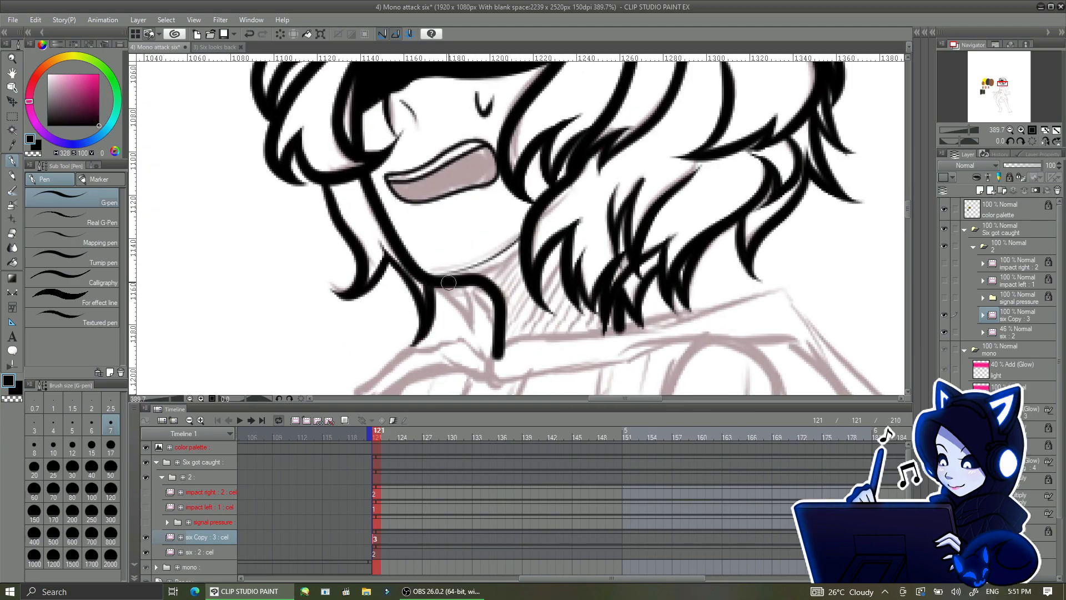